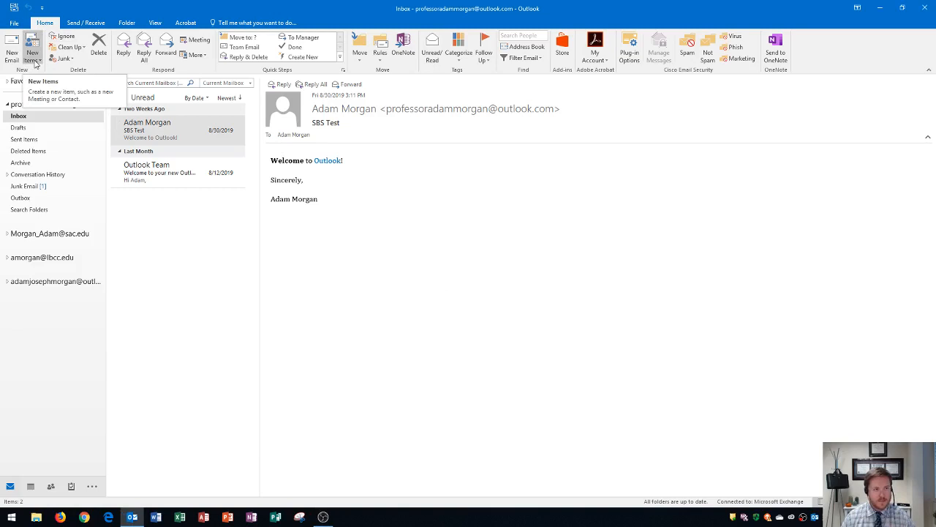
Step: Show the New Items list of item types, such as appointment, meeting and task
click(31, 50)
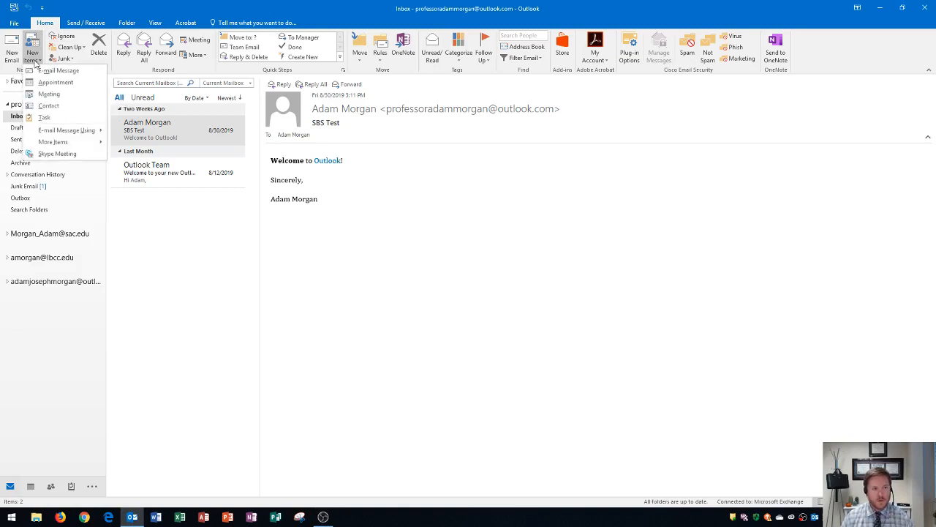
mouse_move(62, 70)
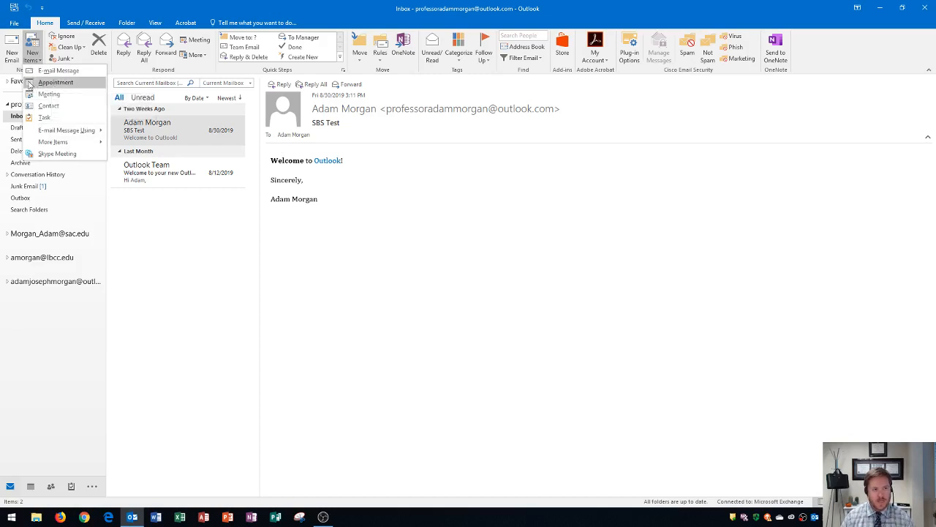
mouse_move(49, 93)
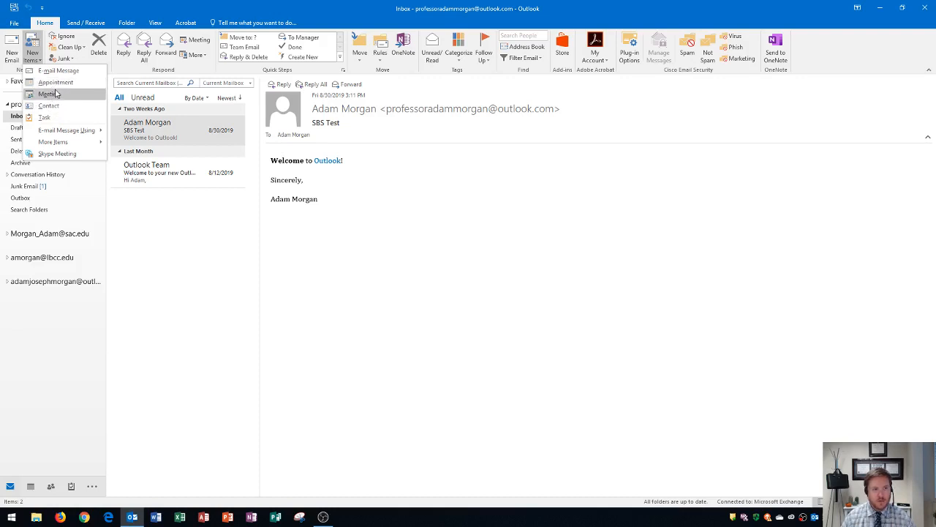
mouse_move(55, 82)
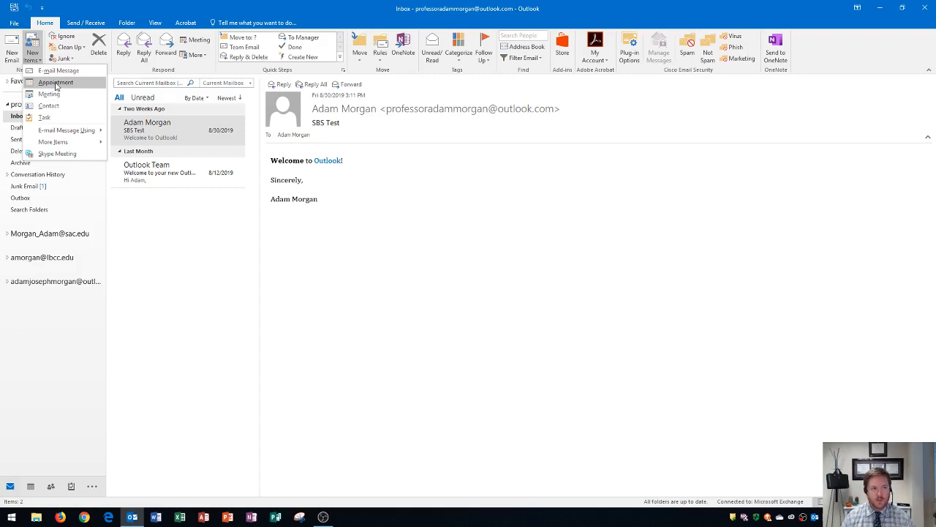
mouse_move(49, 93)
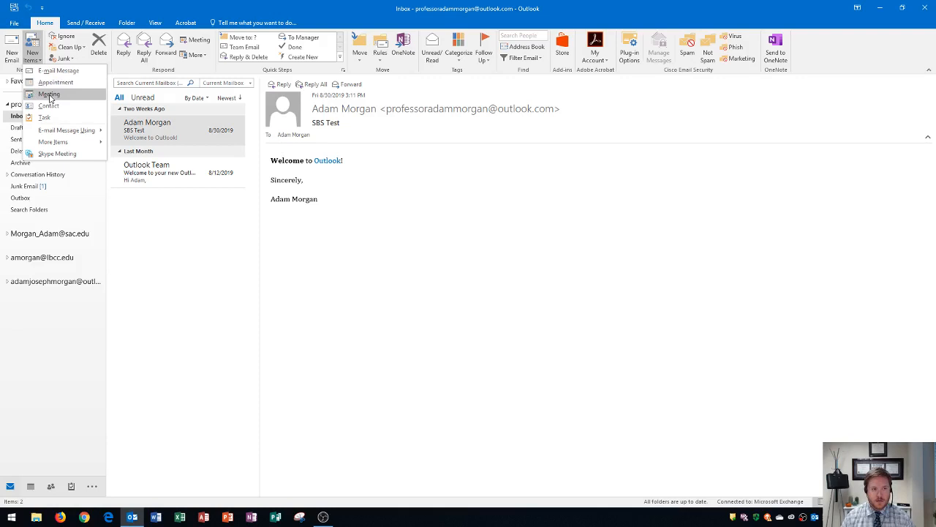
mouse_move(55, 82)
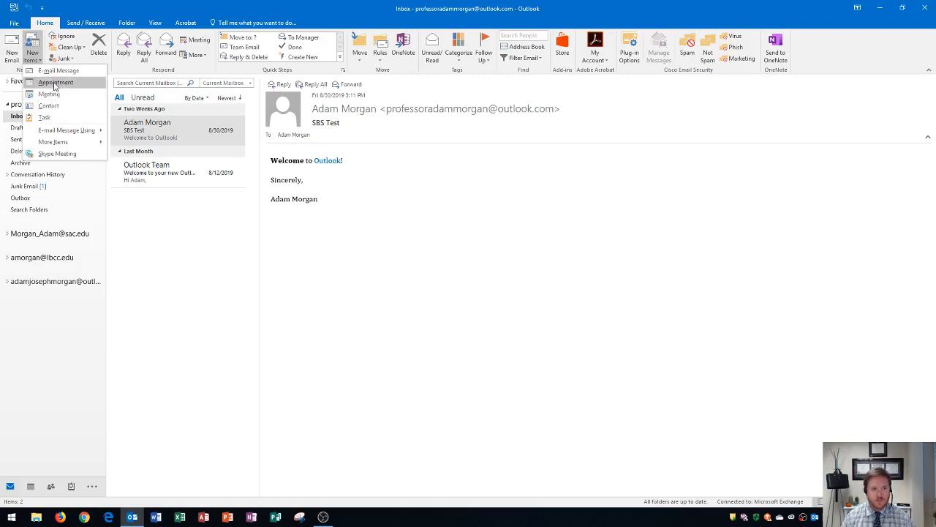
mouse_move(64, 88)
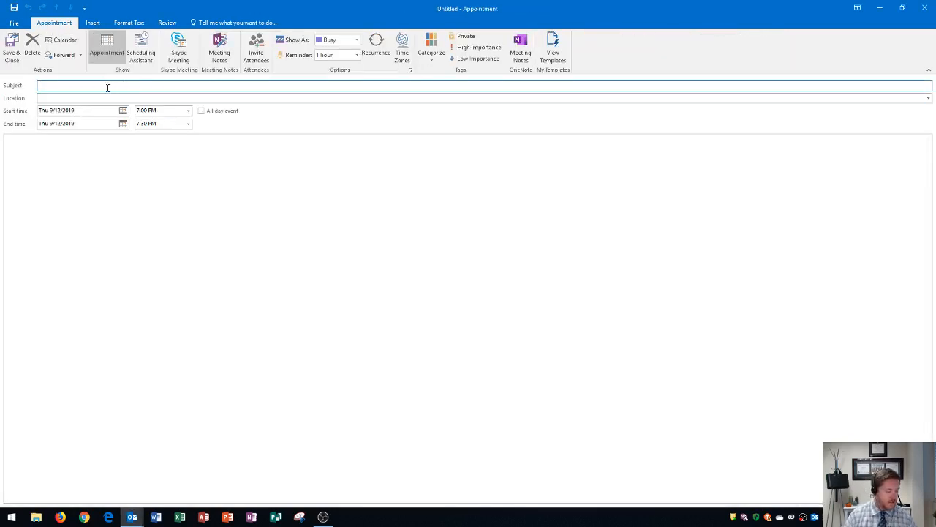
Step: Enter the subject 'SBS Study Session' and the location 'Library Meeting Room'
text(SBS SE)
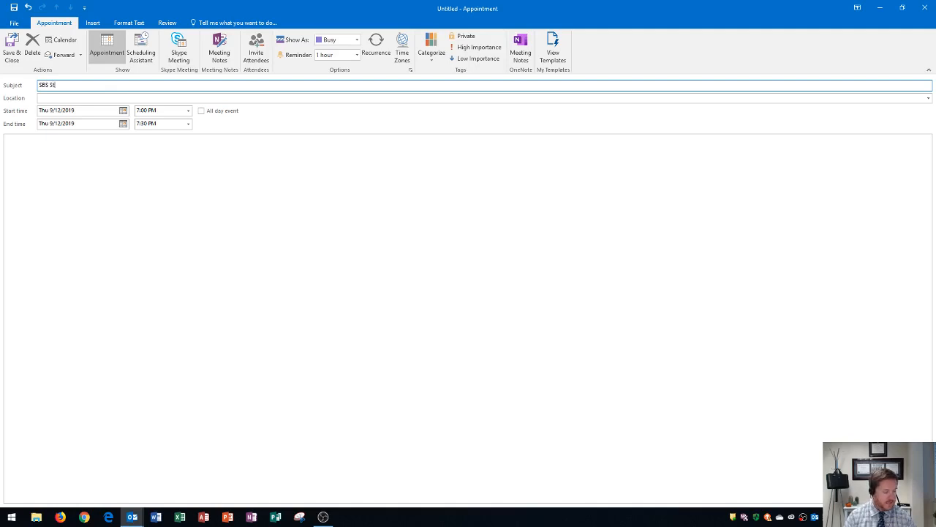
text(Study Session)
click(485, 98)
text(L)
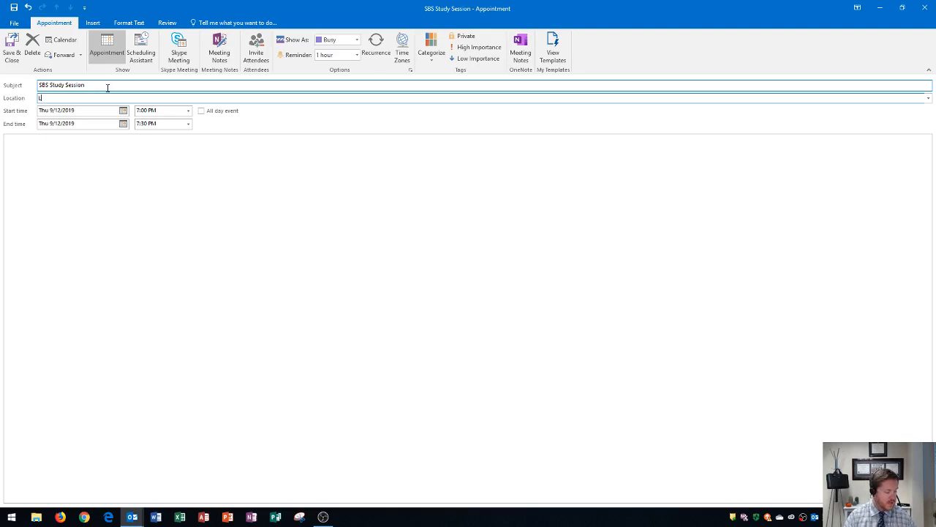
text(ibrary Me)
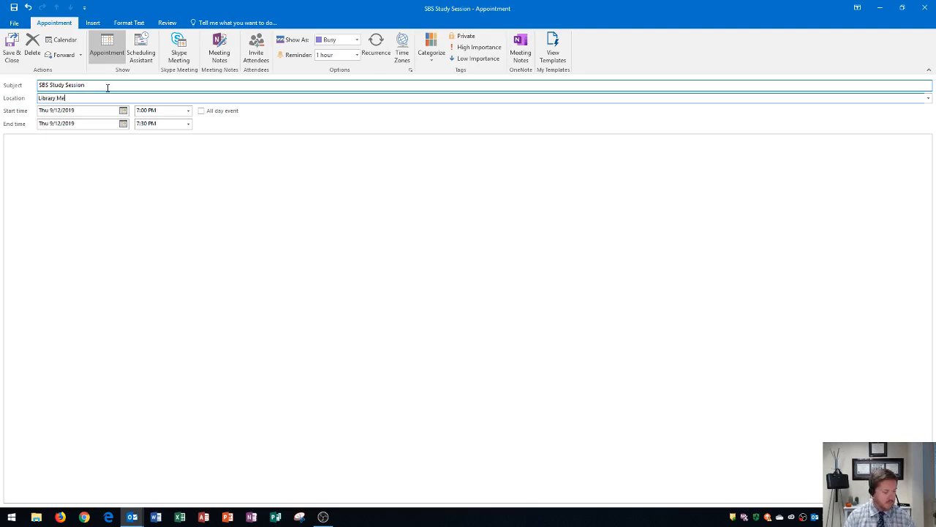
text(eting Room)
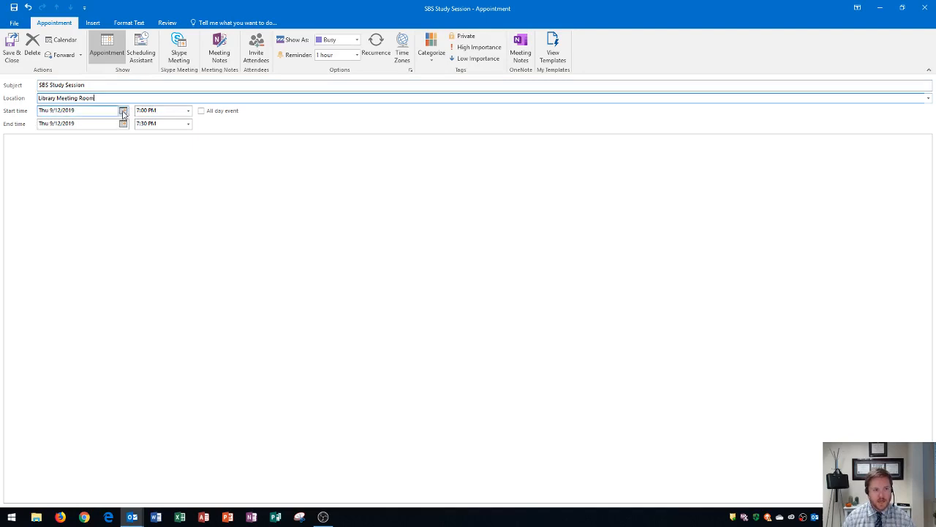
Step: Set the date to 9/19/2019, starting at 11:30 AM and ending at 12:30 PM
click(123, 111)
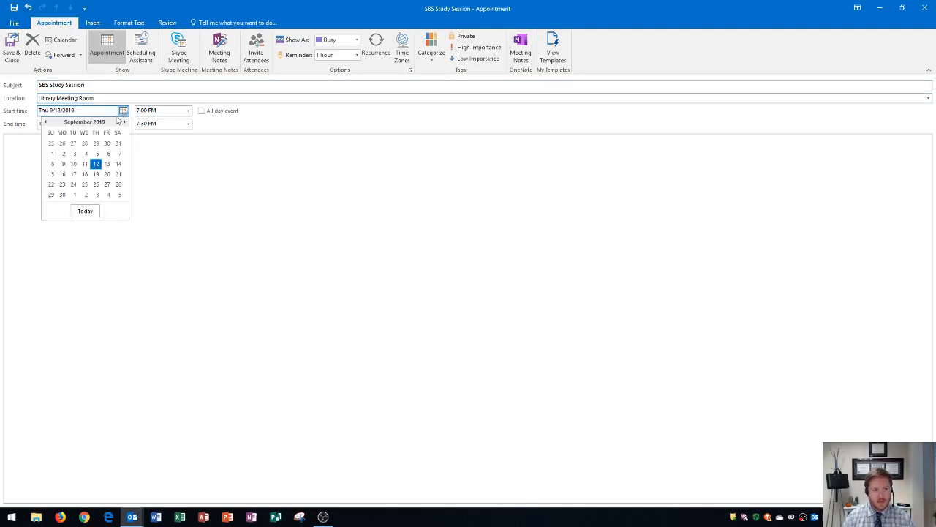
click(96, 174)
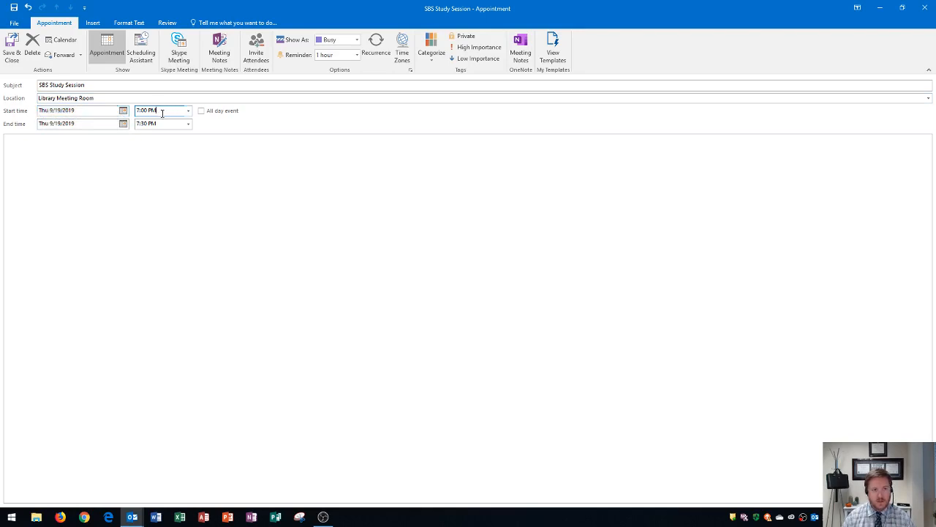
triple_click(154, 110)
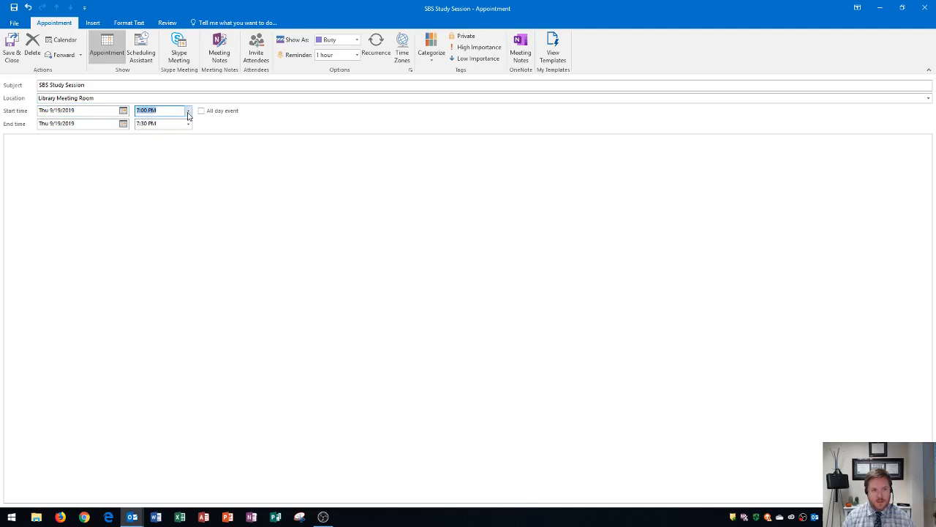
click(188, 110)
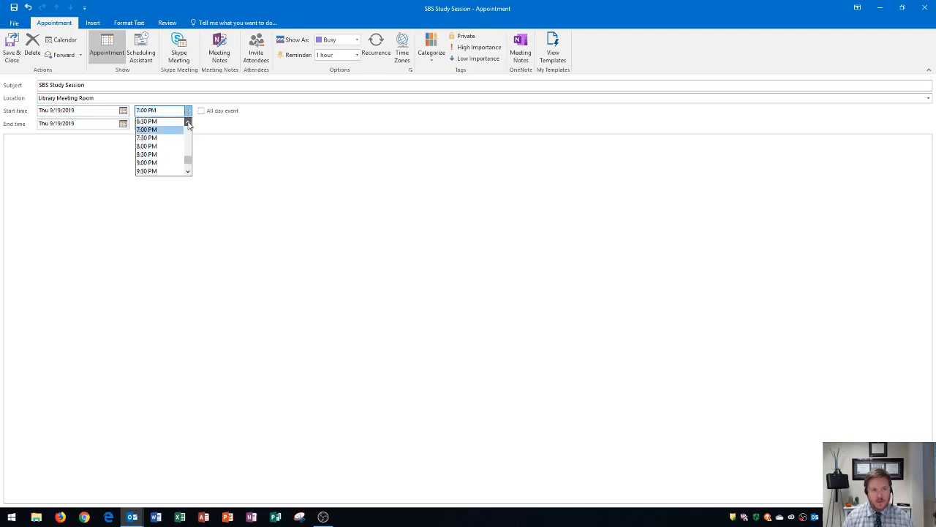
scroll(up, 3)
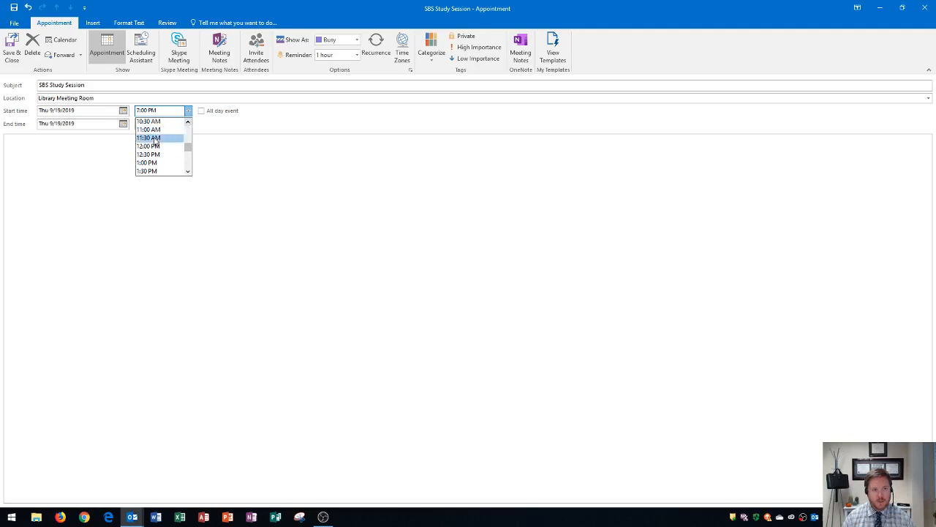
click(148, 138)
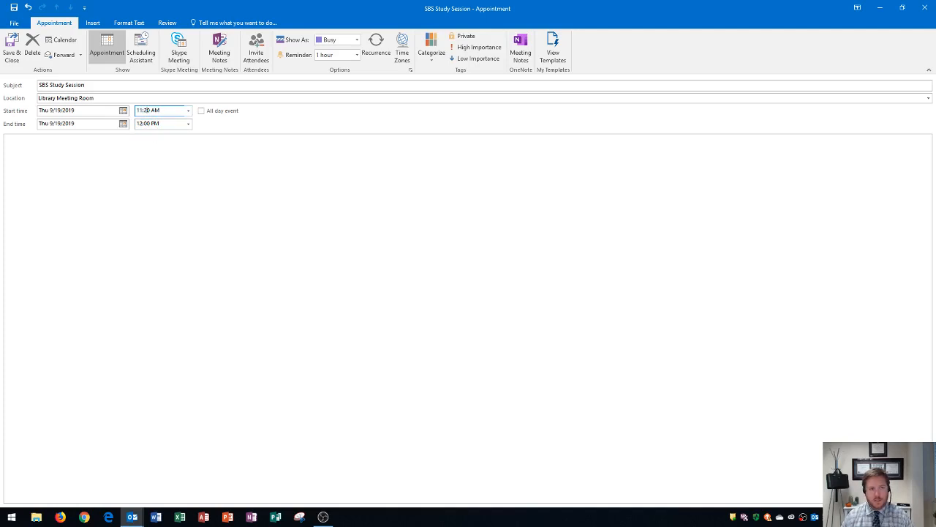
text(11:30 AM)
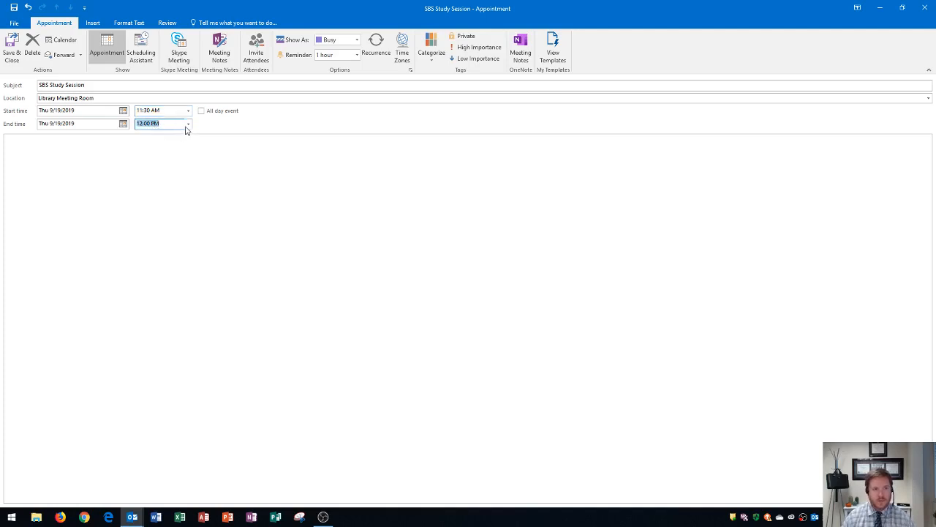
click(188, 123)
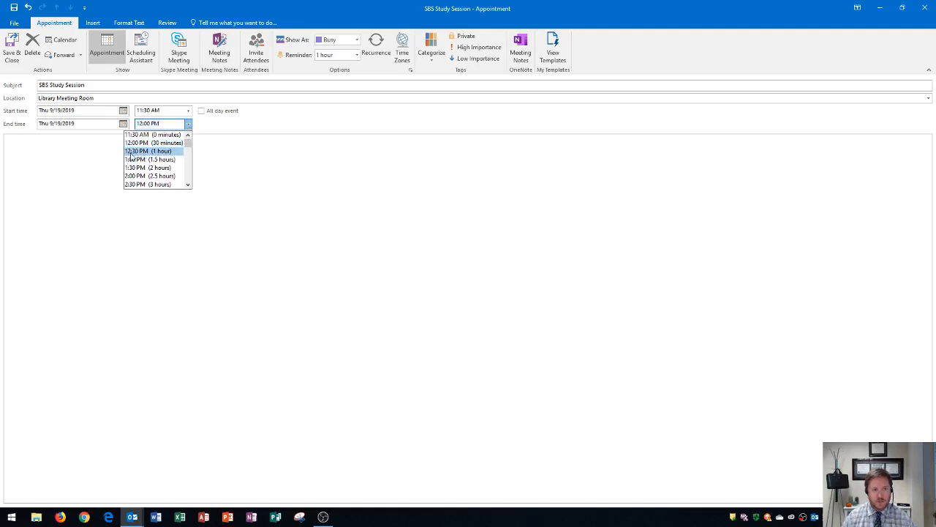
mouse_move(156, 153)
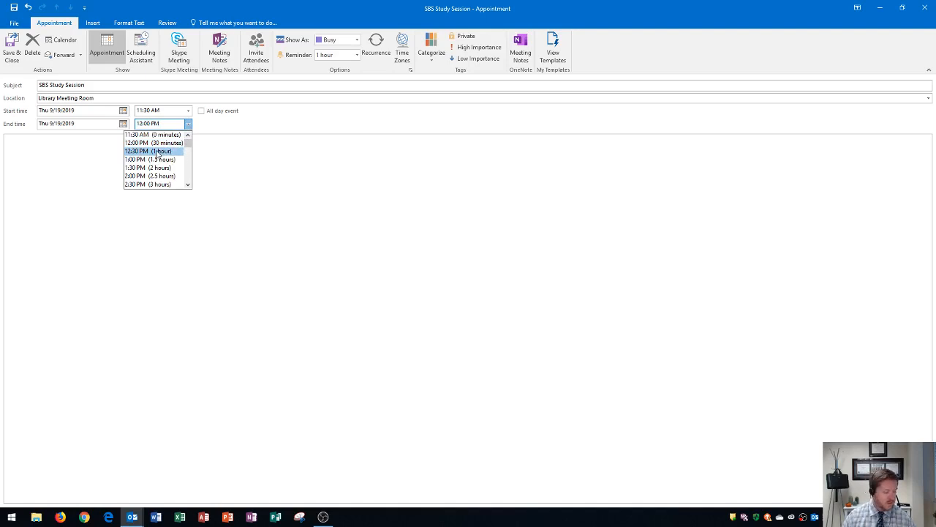
click(143, 150)
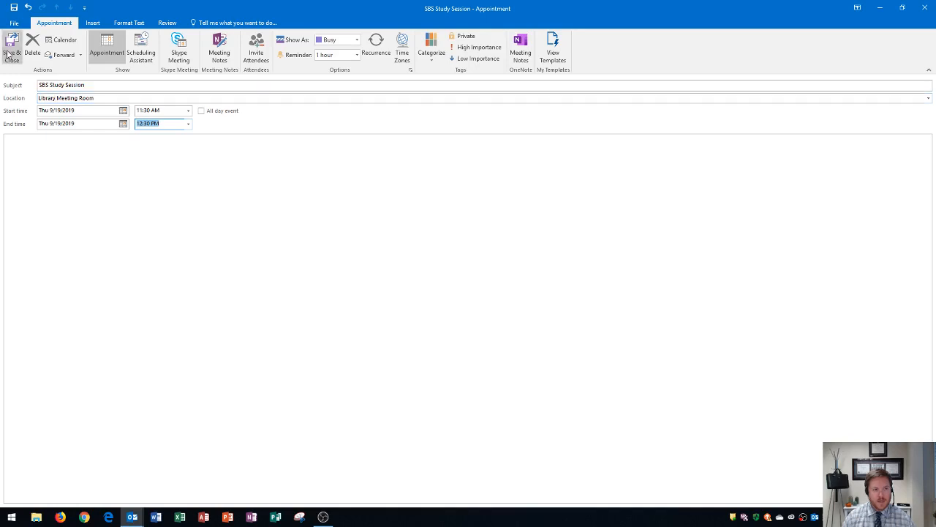
Step: Save and close the SBS Study Session appointment
click(12, 44)
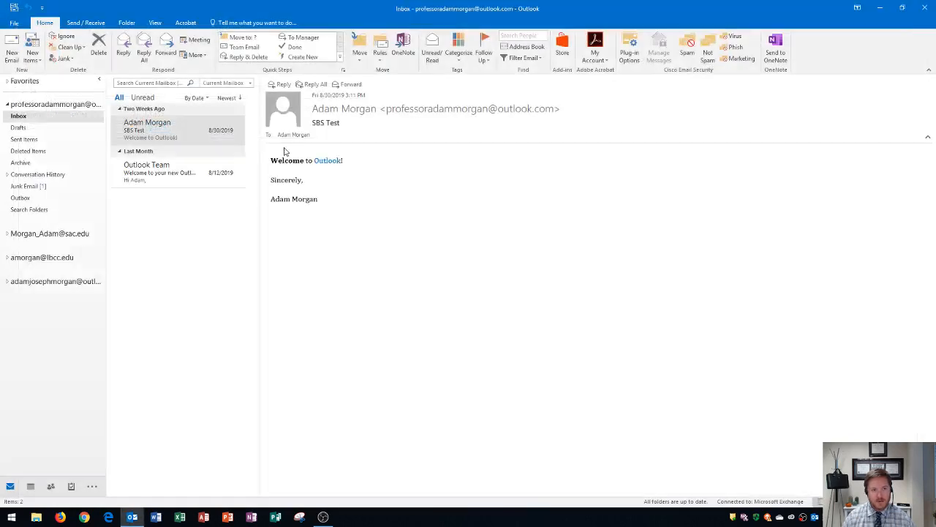
mouse_move(270, 241)
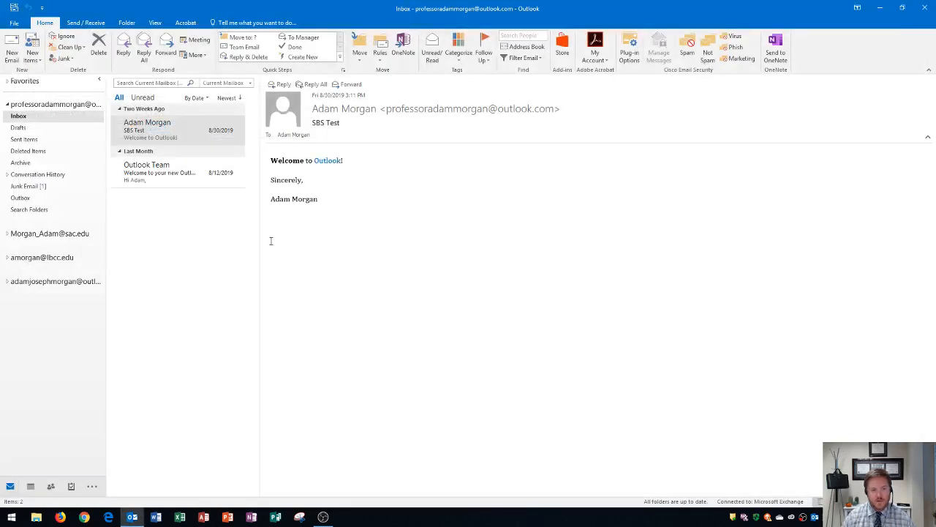
mouse_move(188, 253)
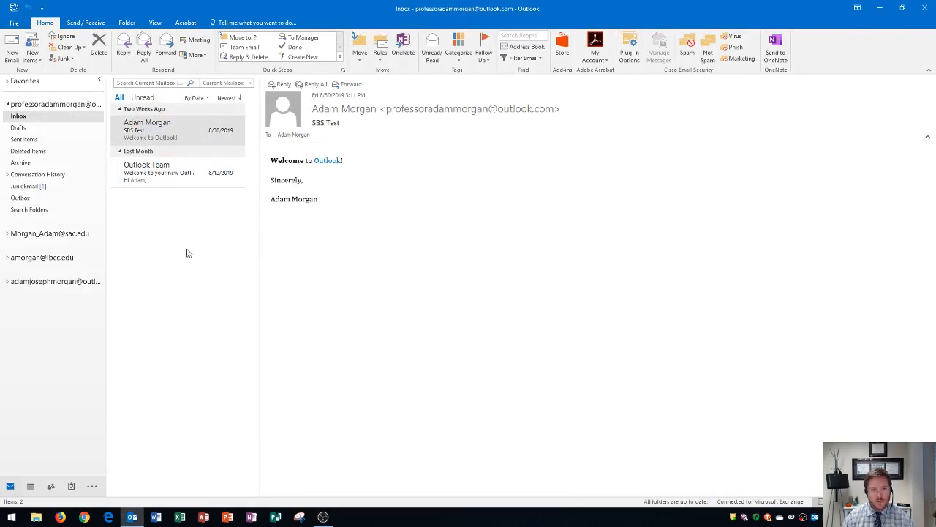
mouse_move(63, 434)
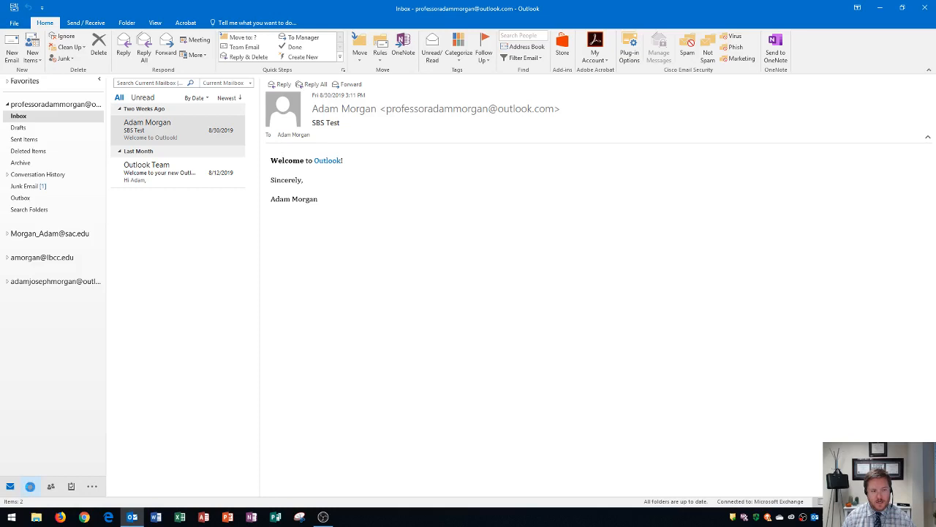
click(30, 486)
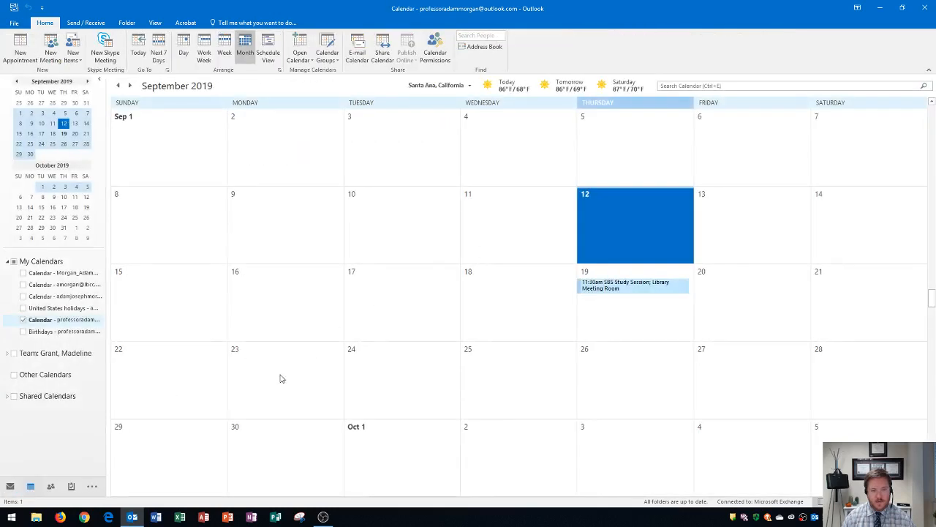
mouse_move(615, 232)
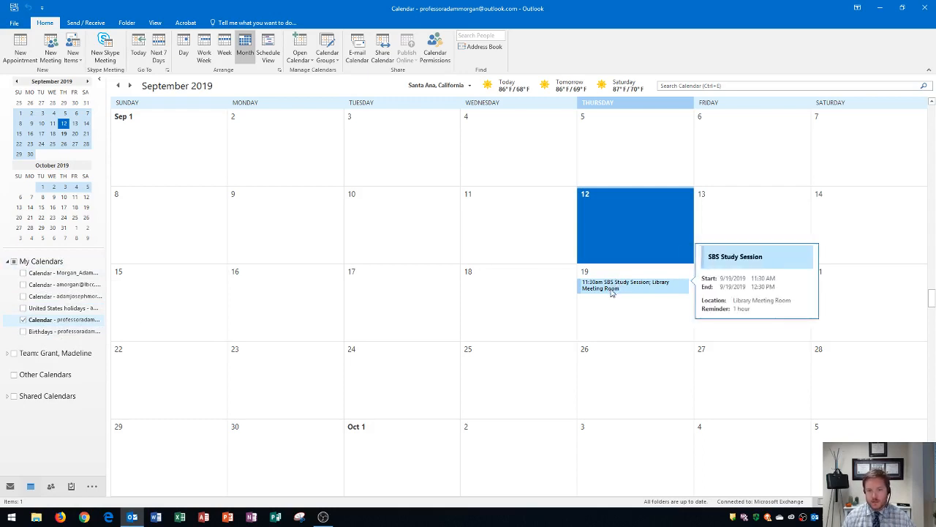
mouse_move(627, 290)
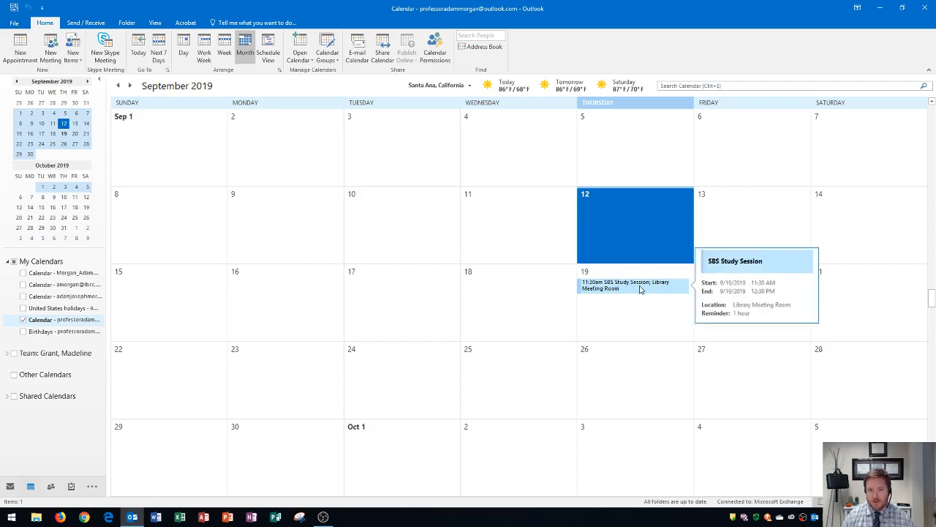
mouse_move(768, 322)
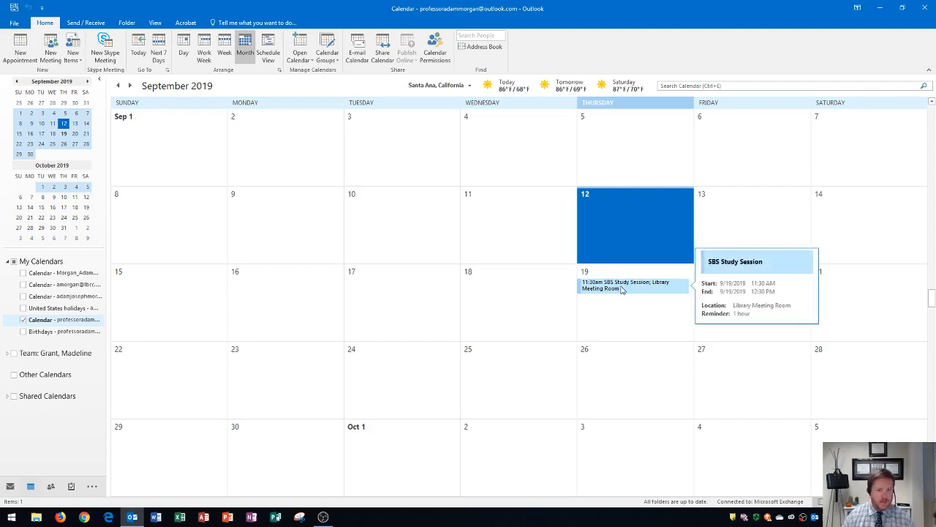
mouse_move(586, 291)
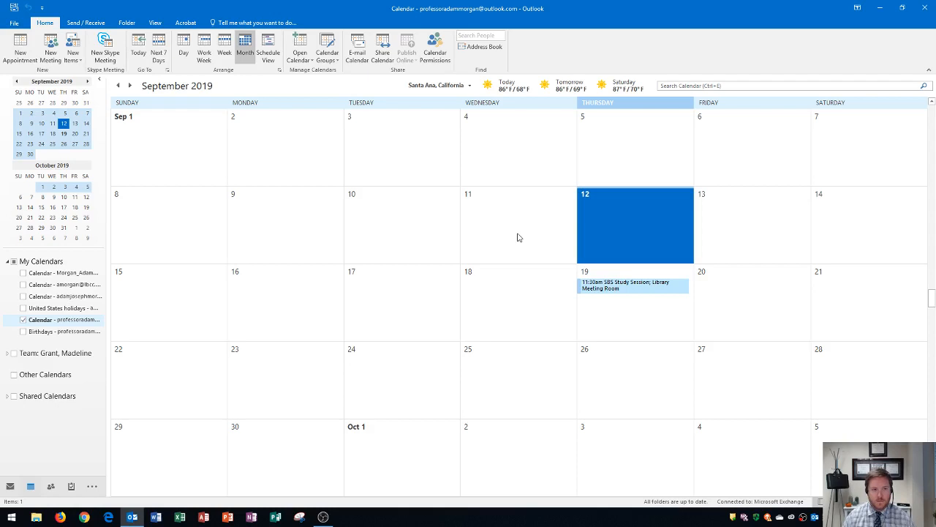
mouse_move(400, 168)
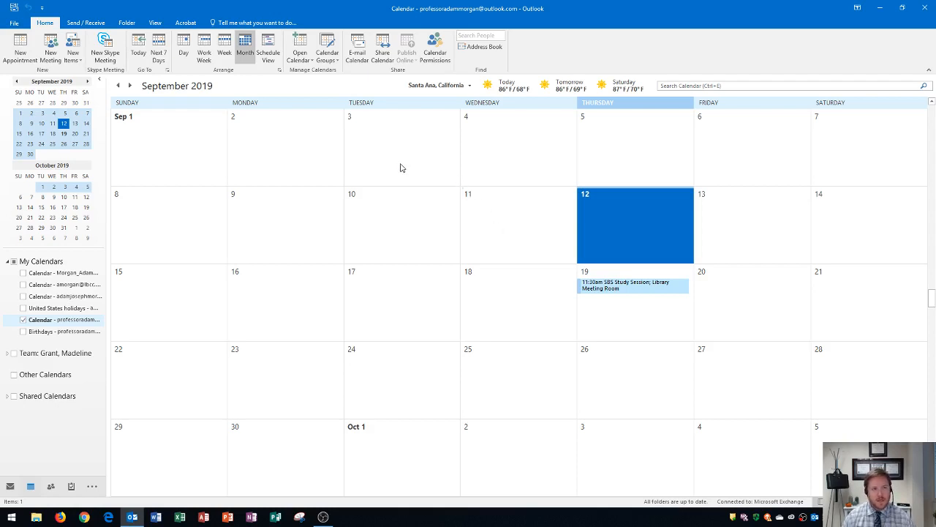
mouse_move(422, 231)
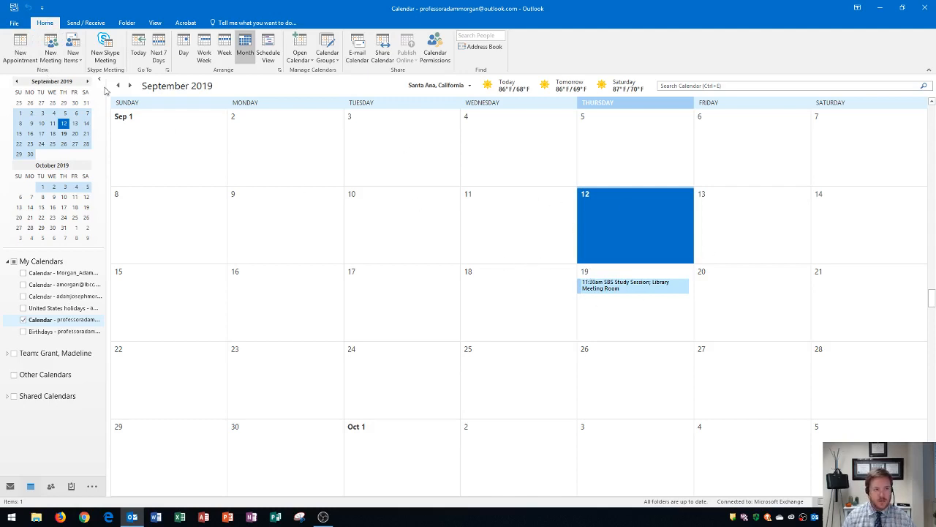
mouse_move(21, 47)
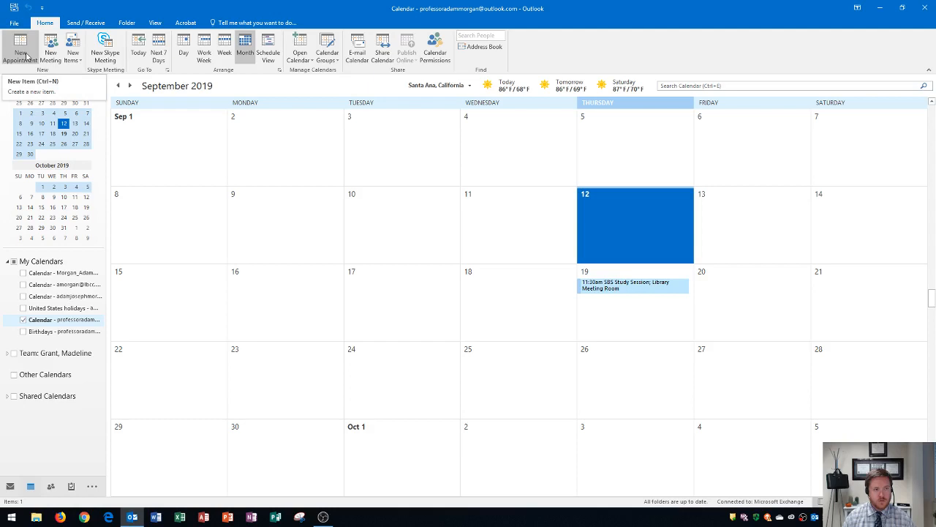
Step: Create a second appointment with the subject 'National Dessert Day'
click(20, 48)
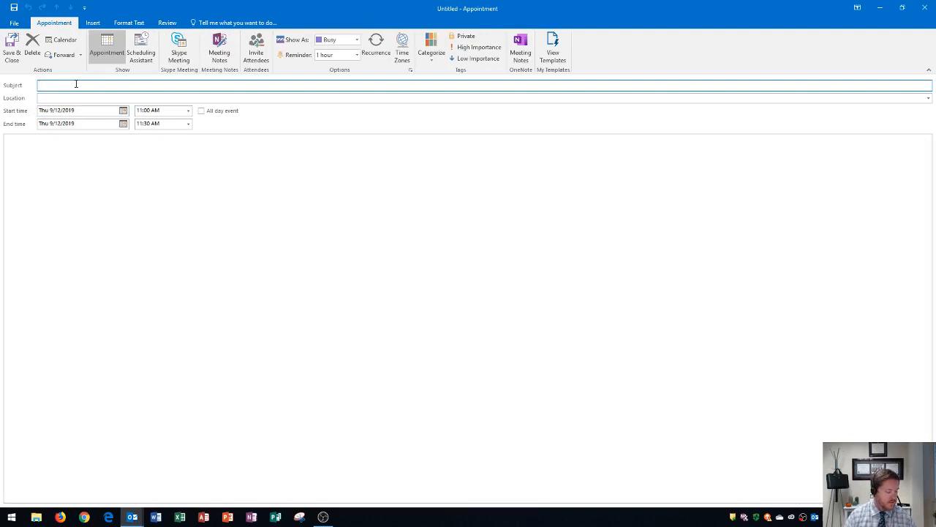
text(Natio)
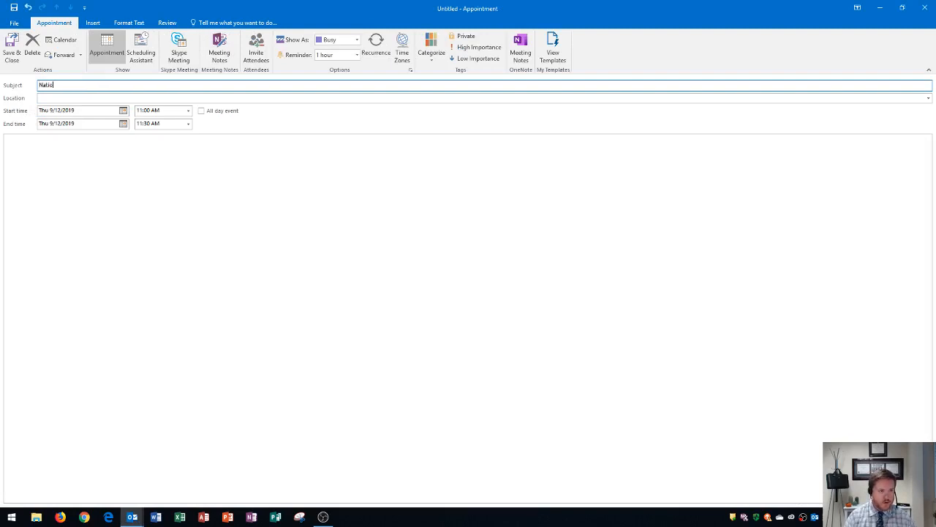
text(nal Desse)
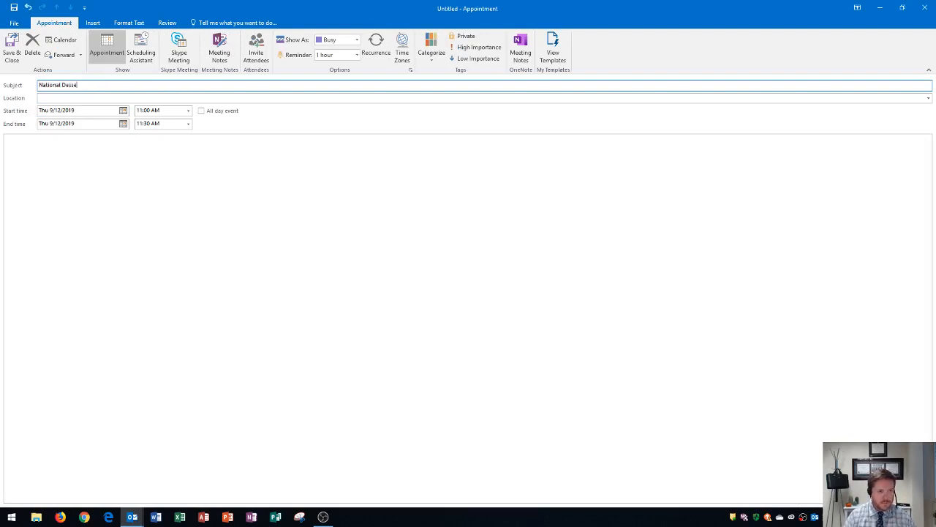
text(rt Da)
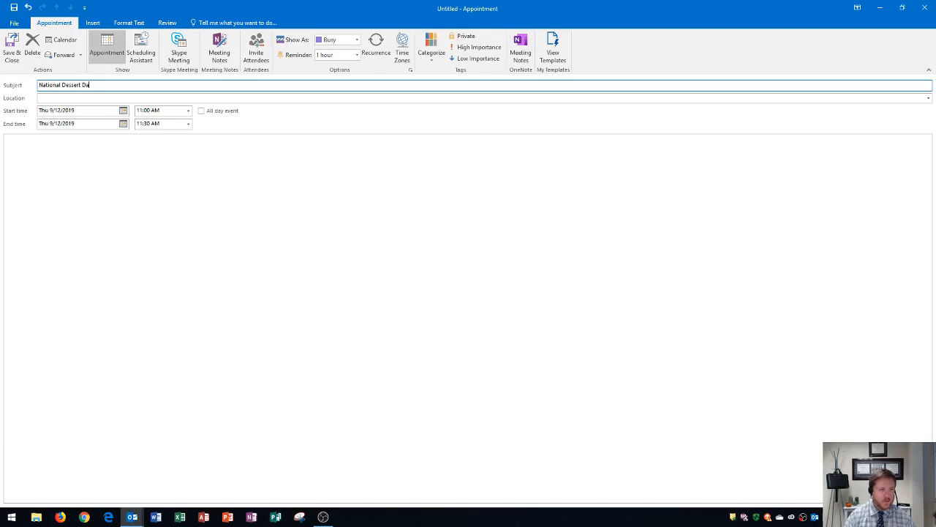
text(y)
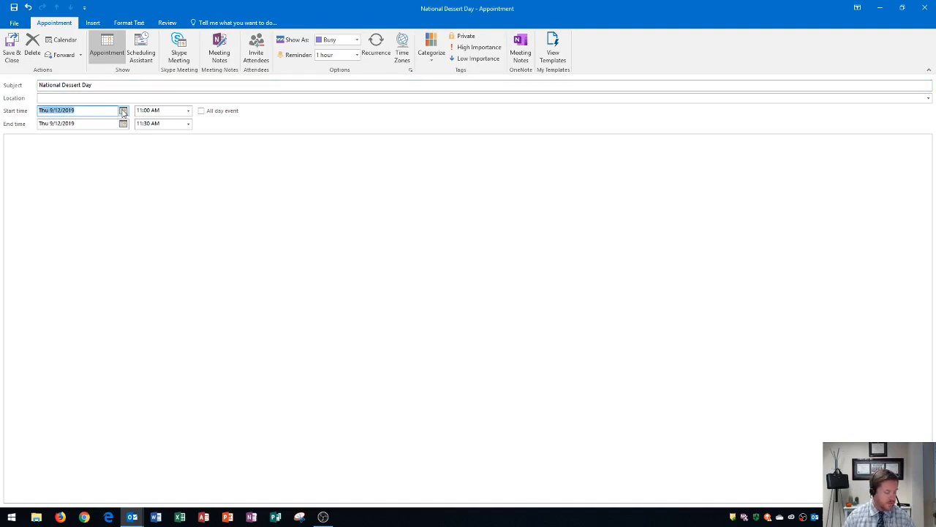
Step: Set the start date to October 14, 2019 and mark it as an all-day event
click(123, 110)
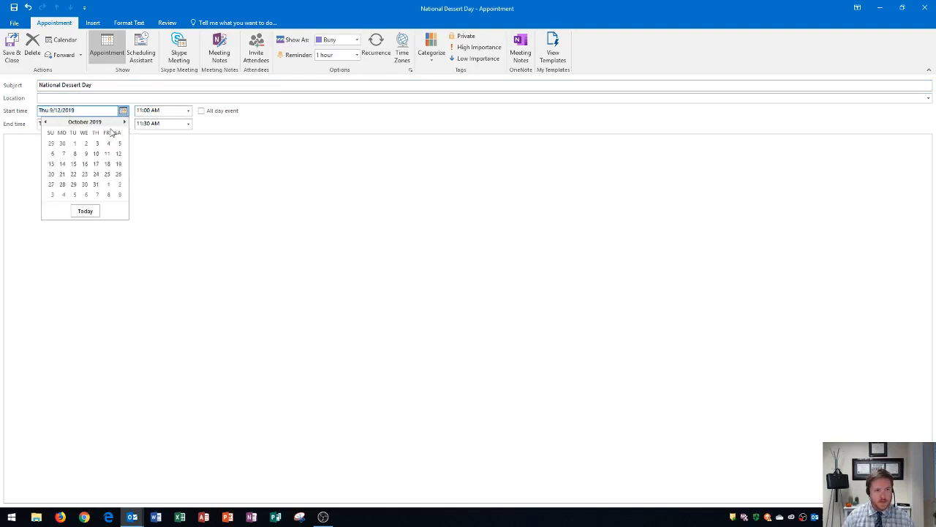
click(45, 122)
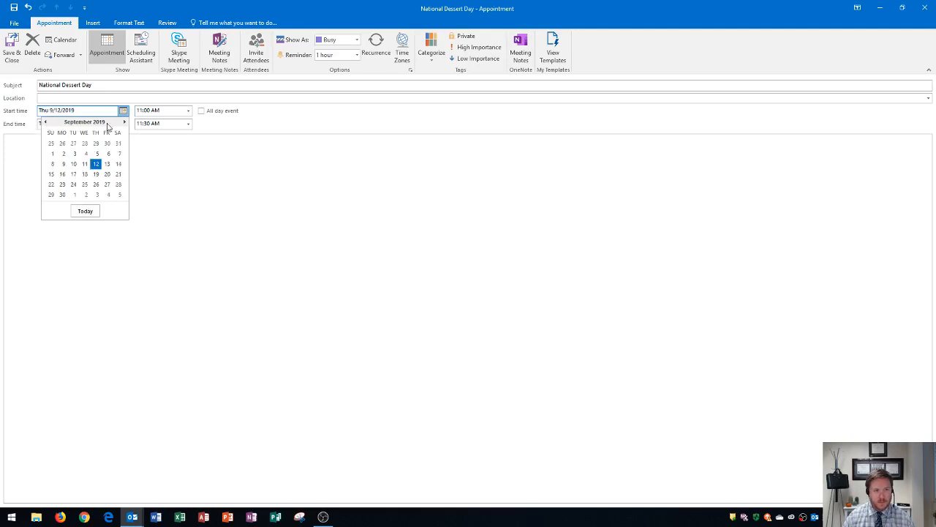
click(124, 121)
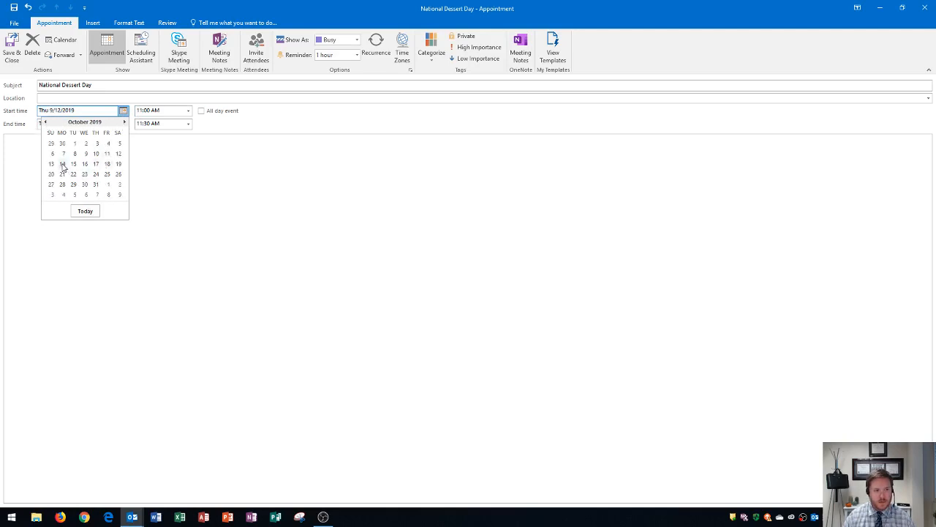
click(62, 163)
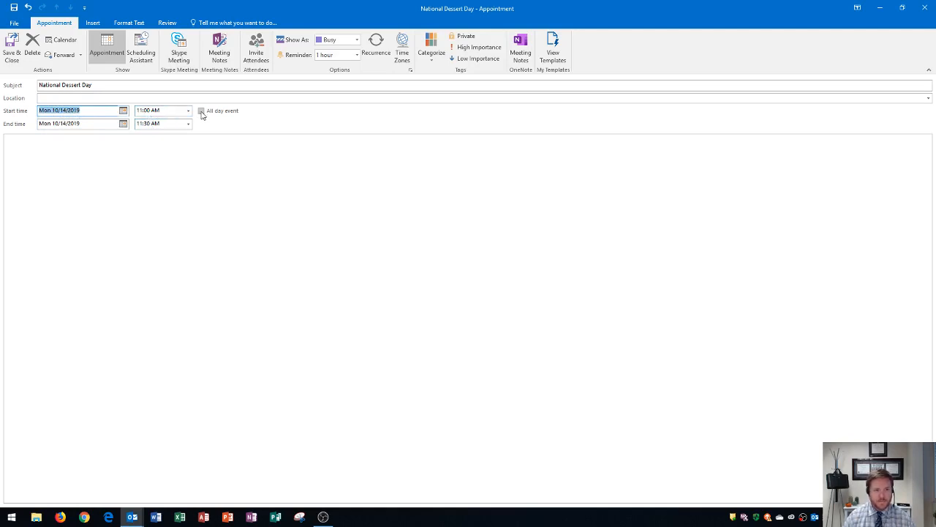
click(201, 110)
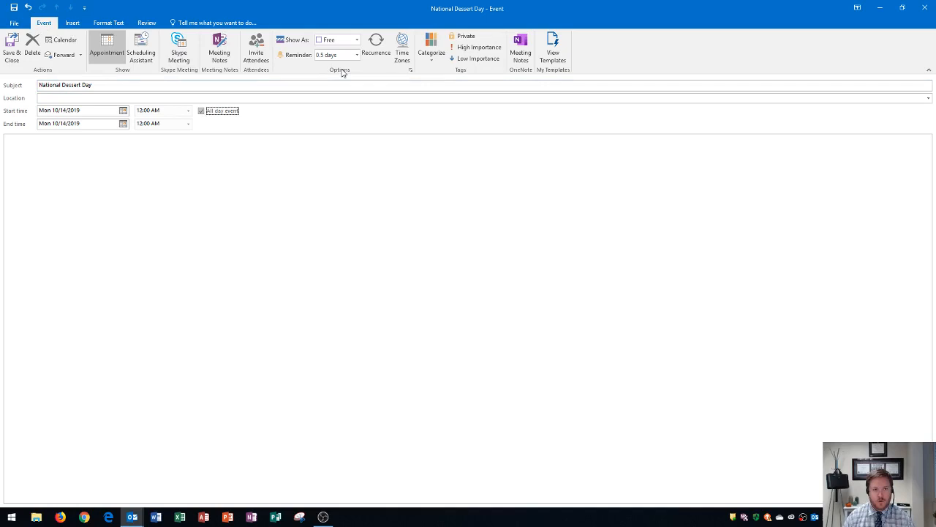
mouse_move(375, 42)
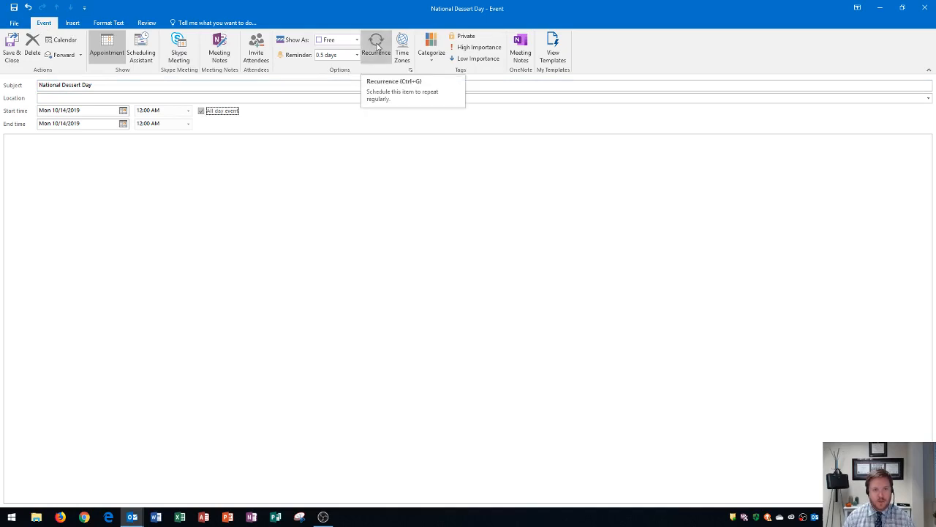
Step: Set a yearly recurrence on October 14 with no end date
click(375, 44)
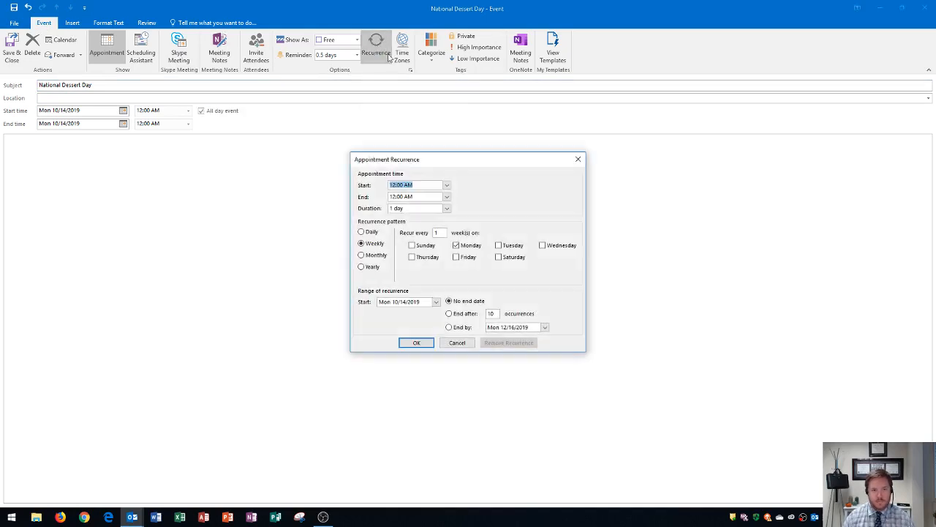
drag(386, 159, 395, 120)
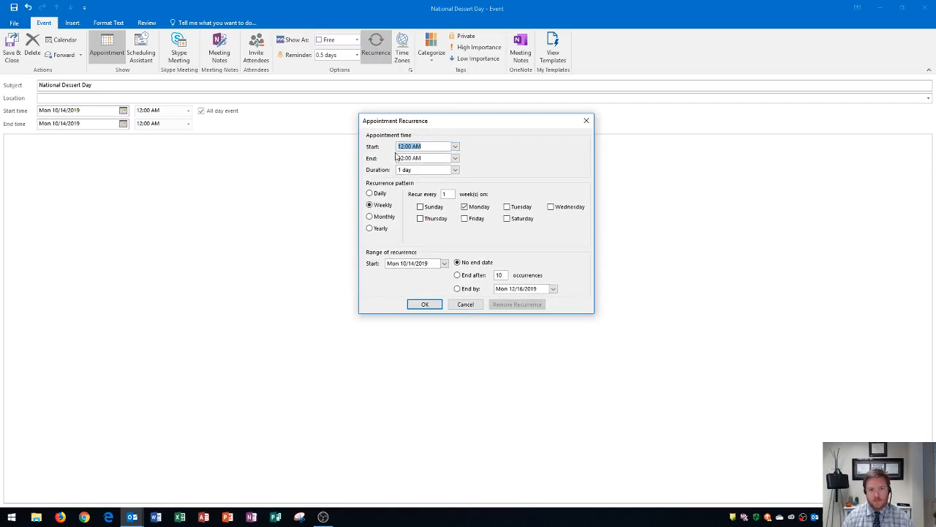
mouse_move(262, 118)
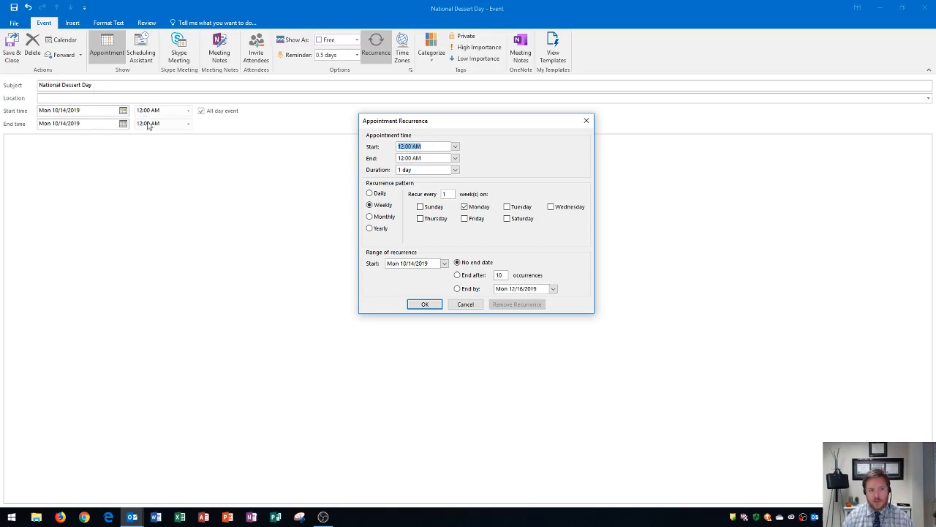
mouse_move(583, 214)
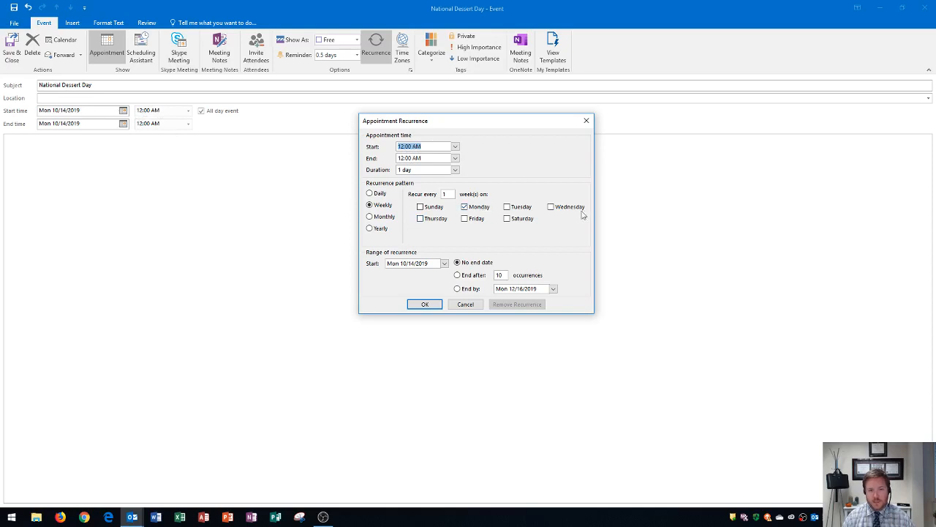
mouse_move(519, 218)
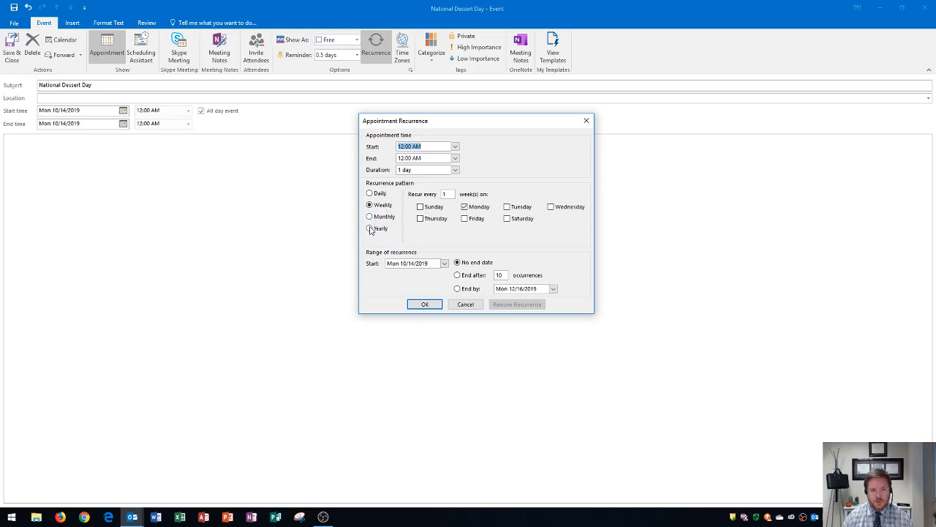
click(370, 228)
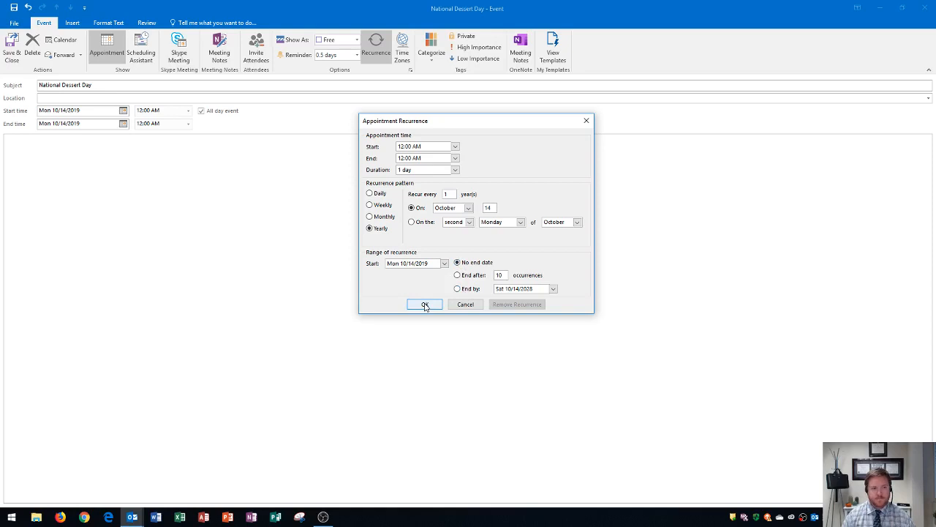
click(425, 304)
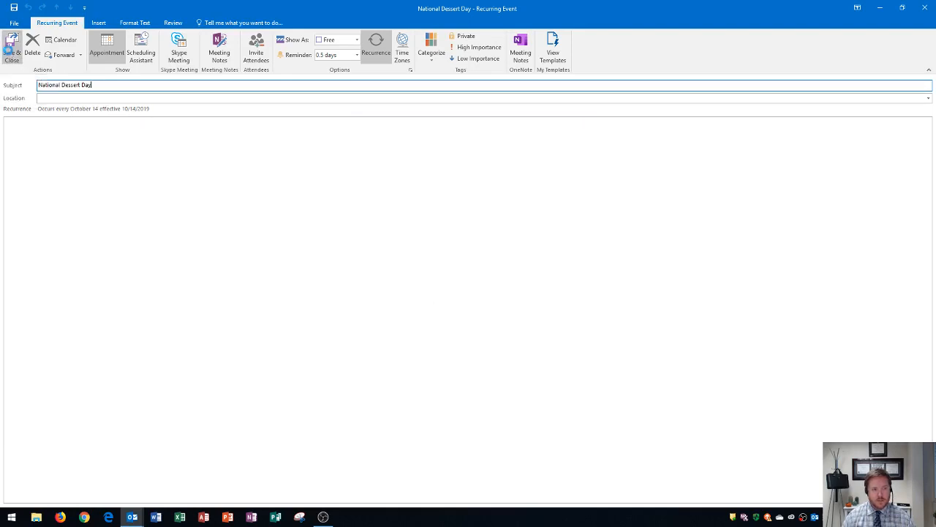
Step: Save the event, then select its National Dessert Day occurrence on October 14, 2020
click(11, 46)
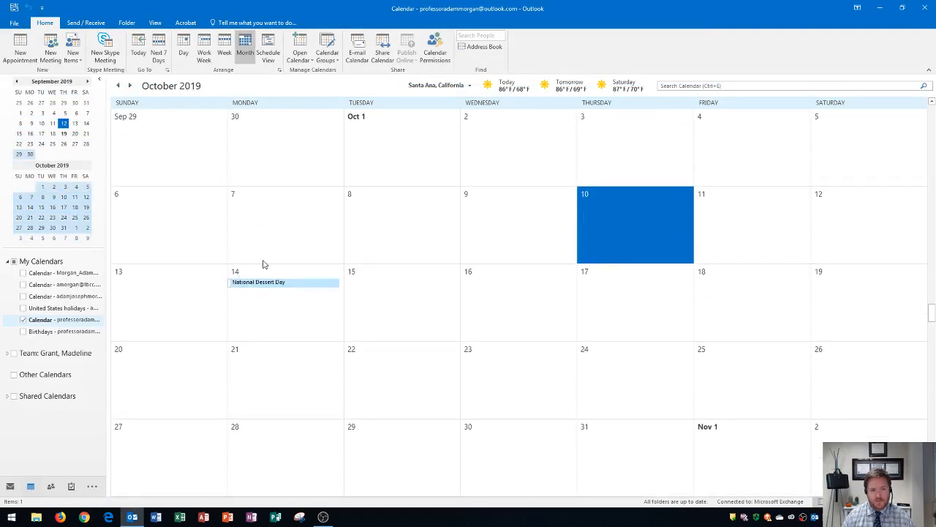
mouse_move(282, 303)
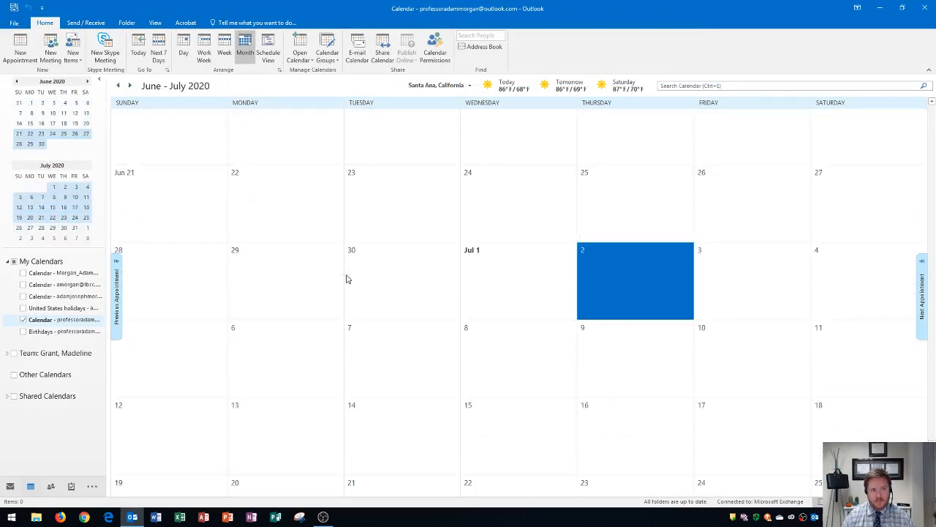
click(130, 85)
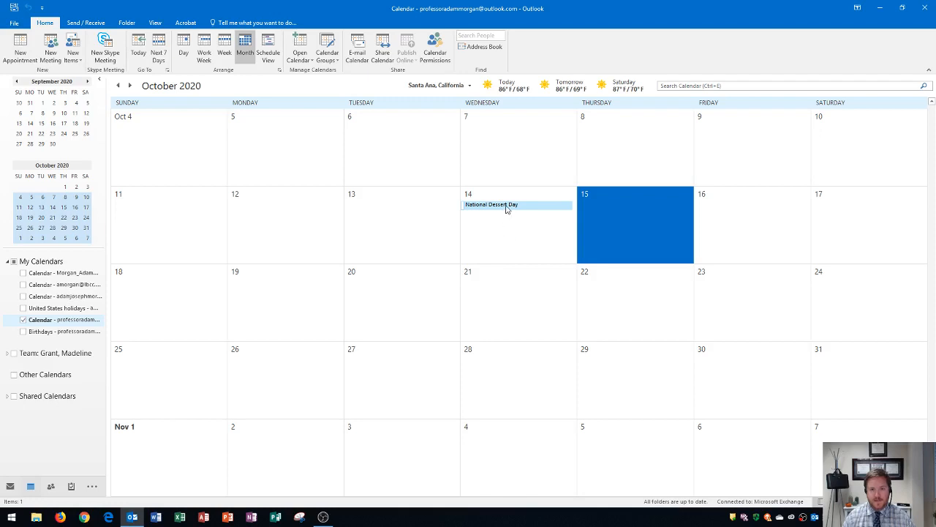
click(490, 204)
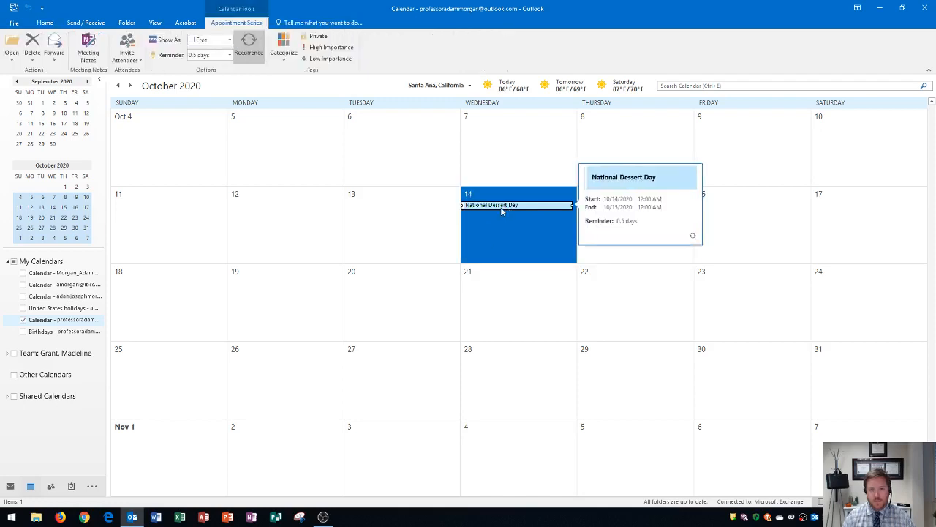